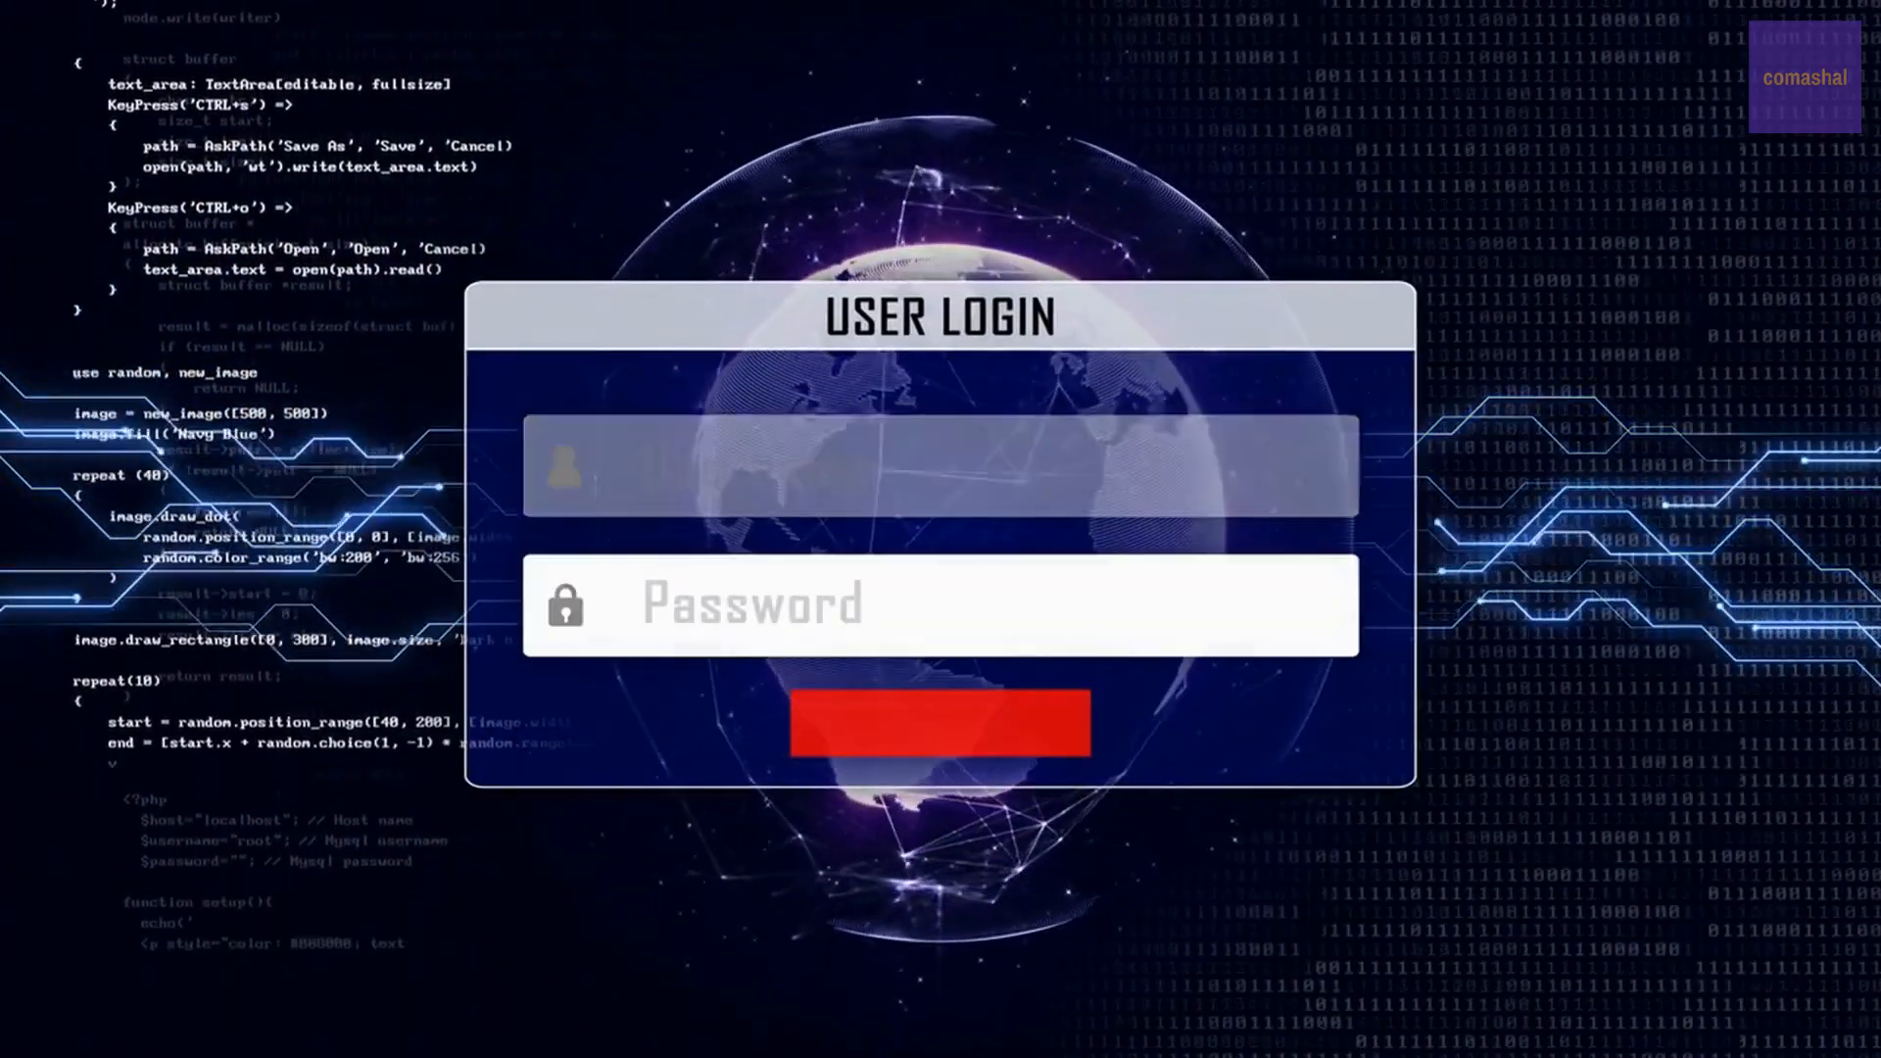
type("ADMINISTRATOR")
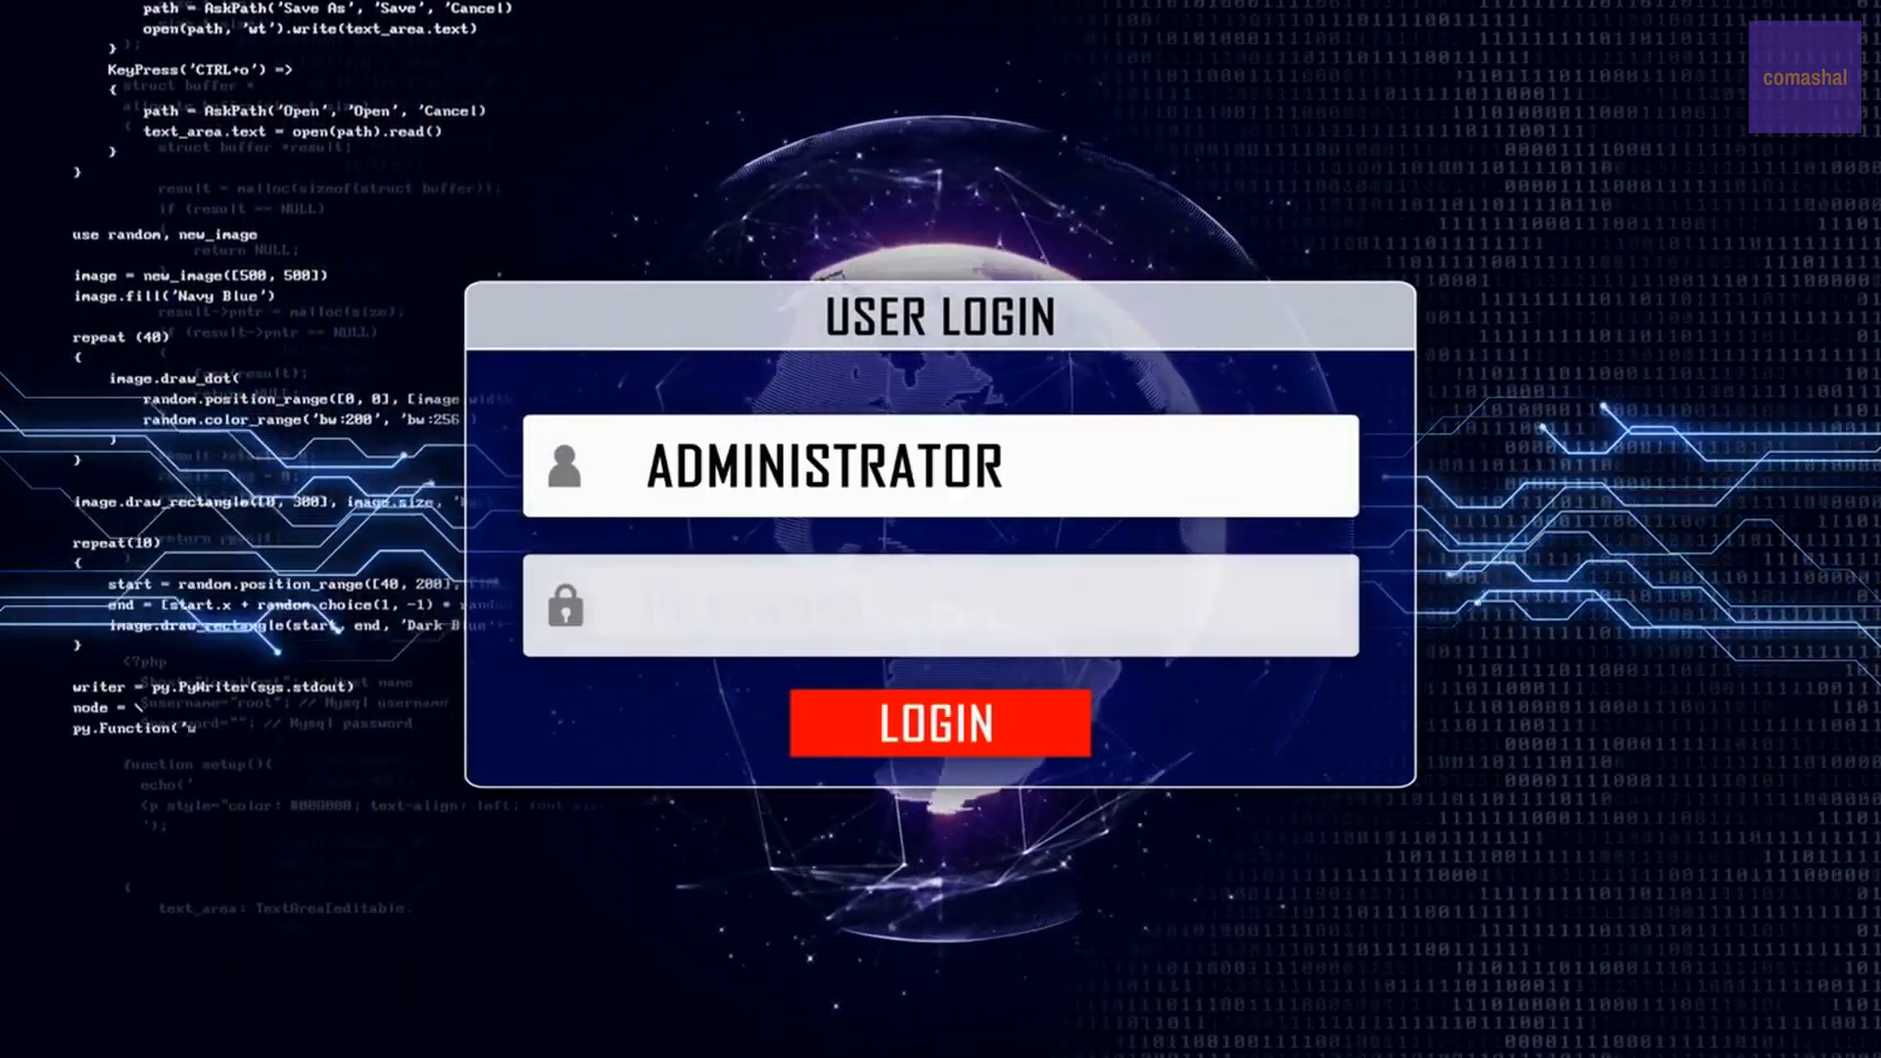